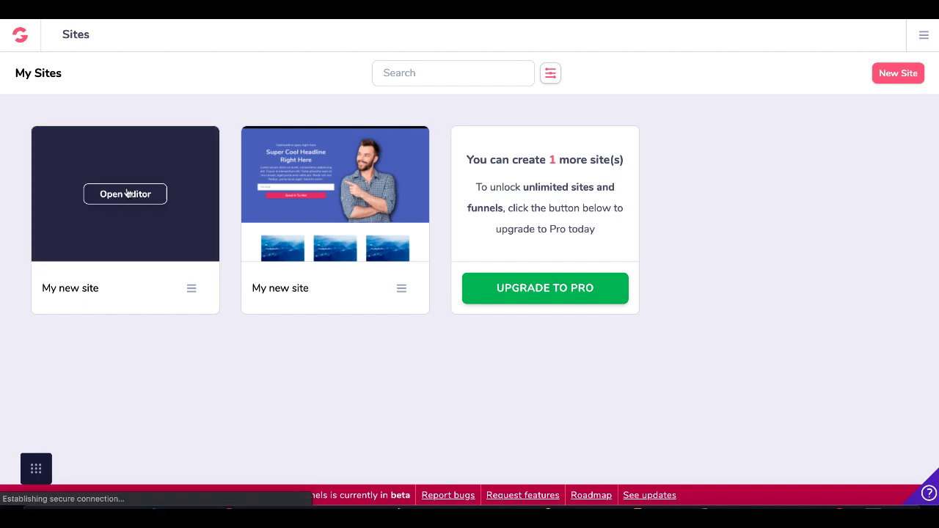
Open the first site, 'My new site', in the editor from the My Sites dashboard.
click(124, 194)
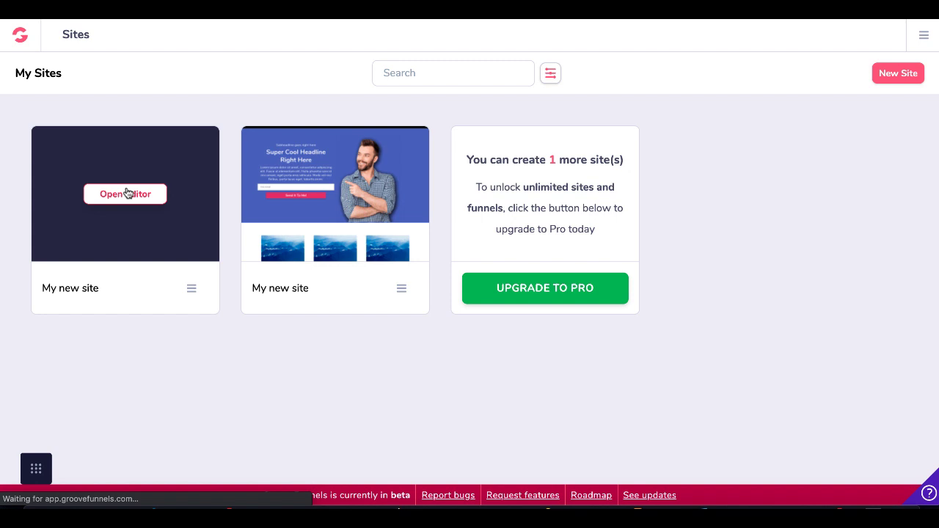
click(124, 193)
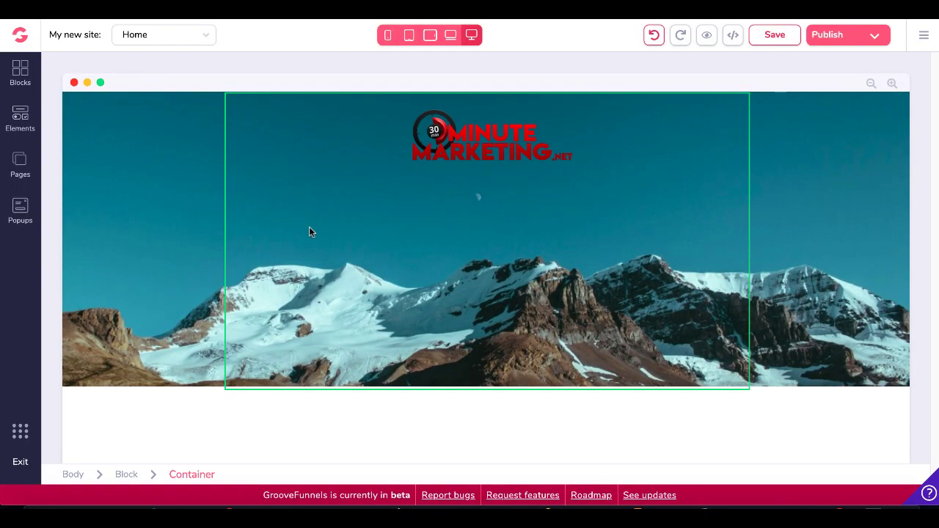
Open the Blocks library and expand the Navigation bars category.
click(20, 71)
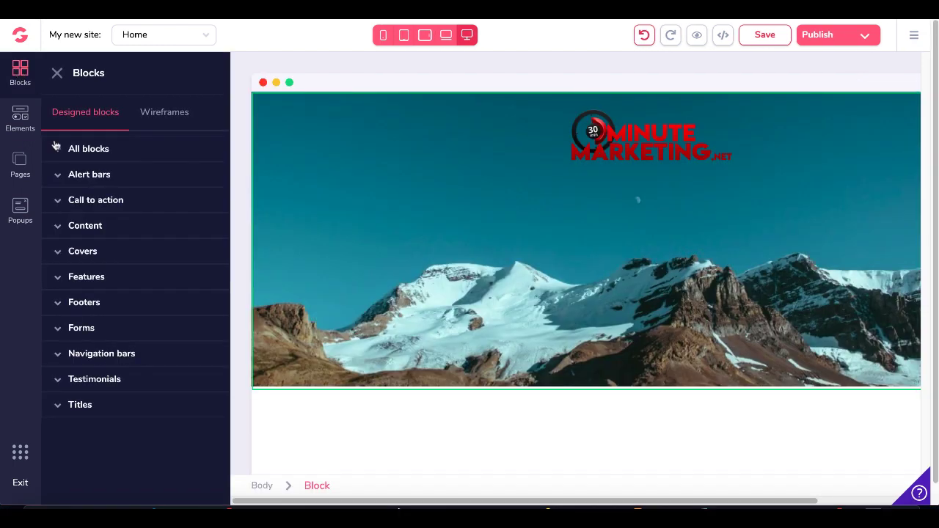
click(101, 354)
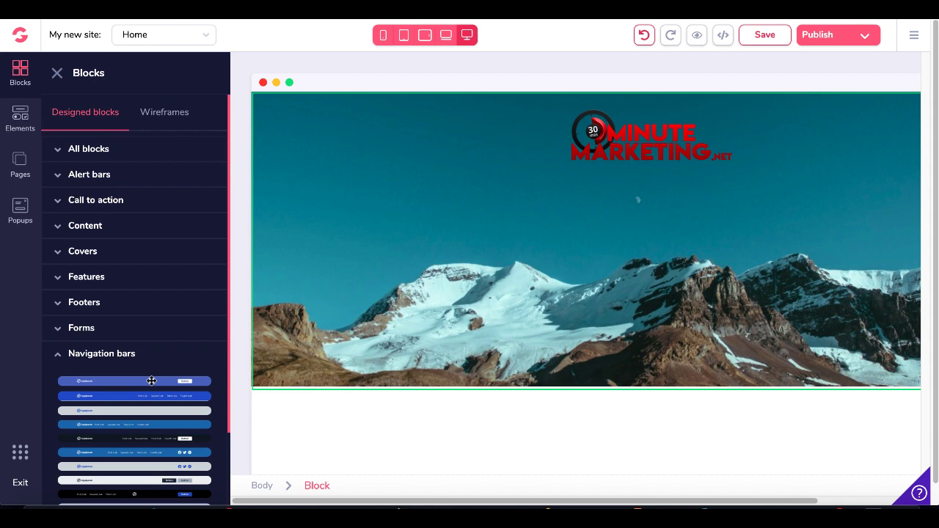
mouse_move(115, 398)
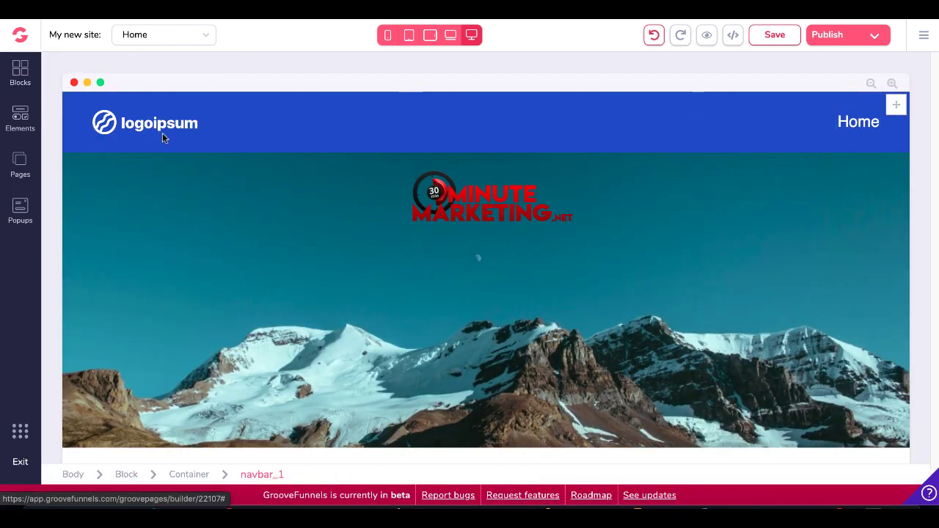
Add a Blank Canvas Page 2, then switch back to the Home page.
click(20, 164)
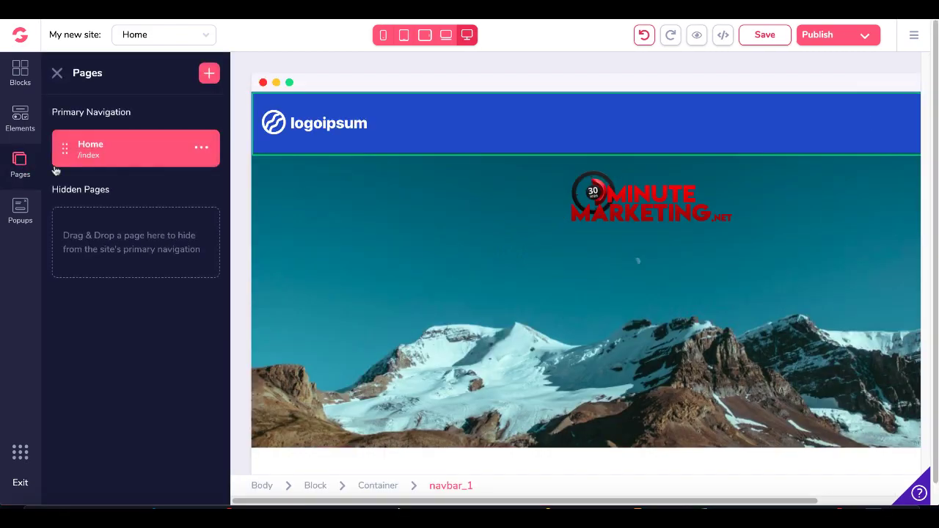
click(209, 72)
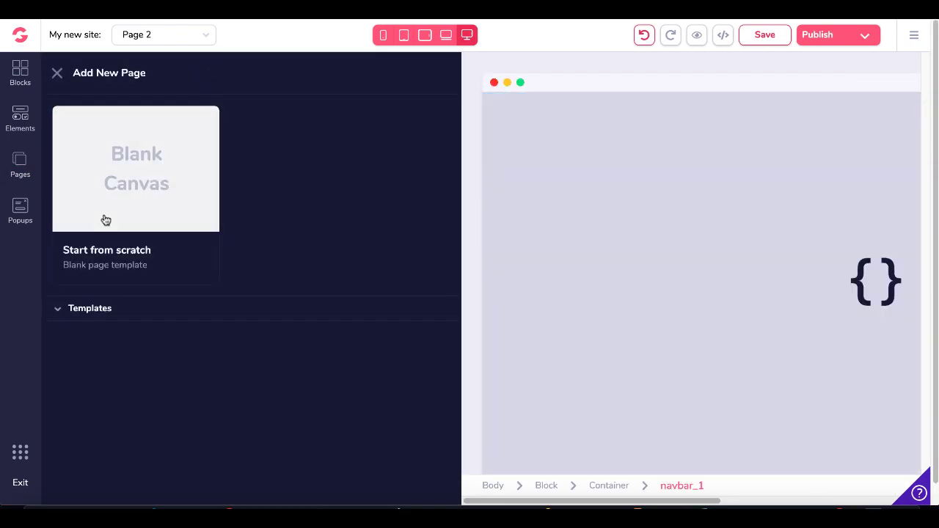
click(135, 168)
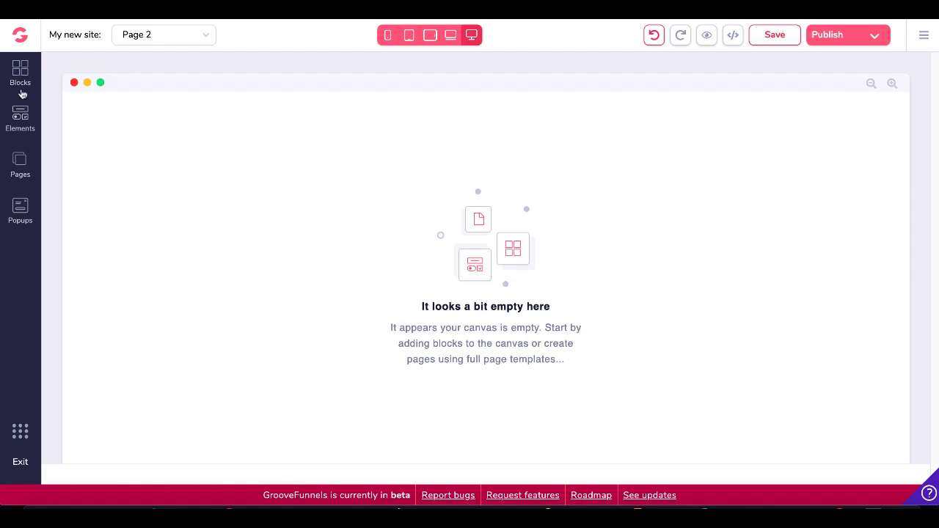
click(162, 35)
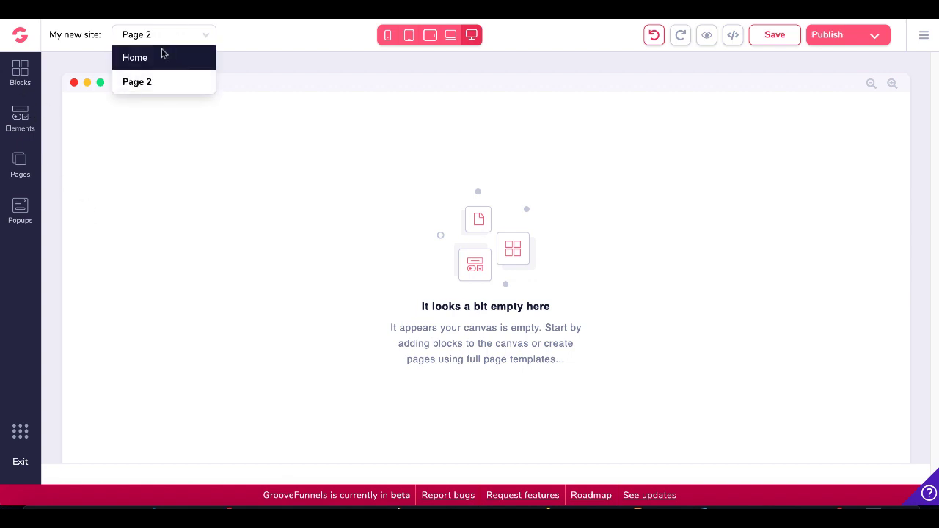
click(134, 57)
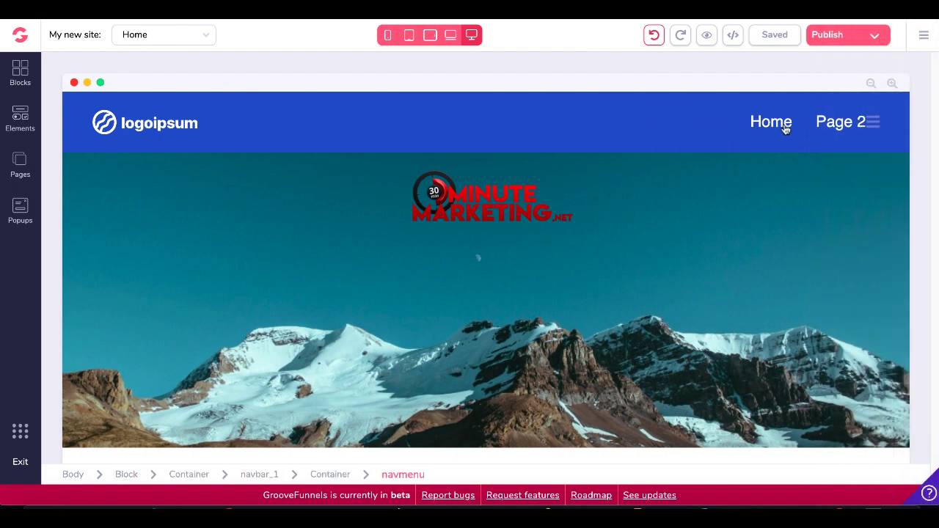
Add one external link labelled Support to the navbar menu's configuration.
click(770, 122)
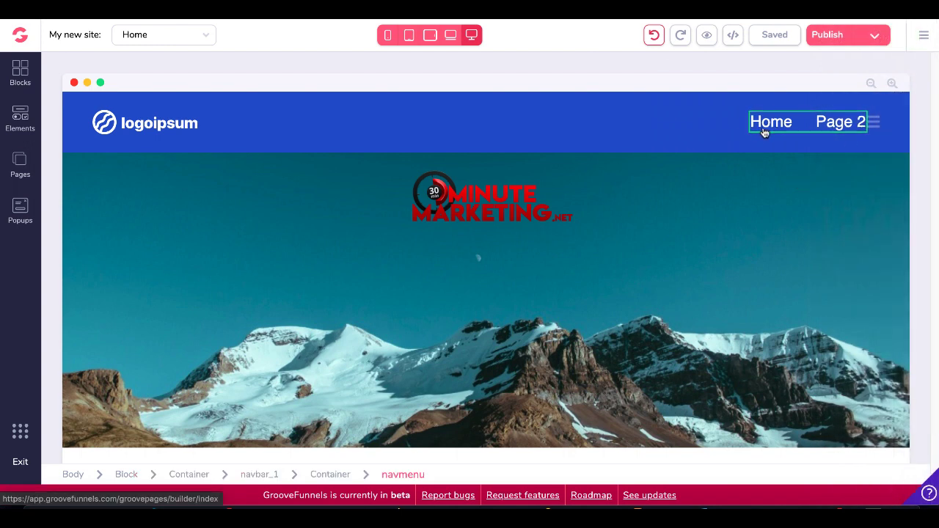
click(764, 132)
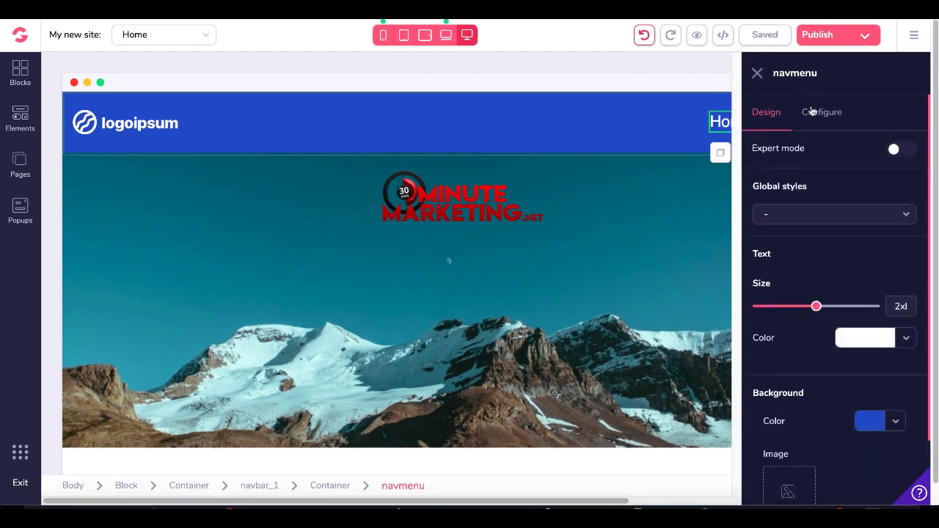
click(822, 111)
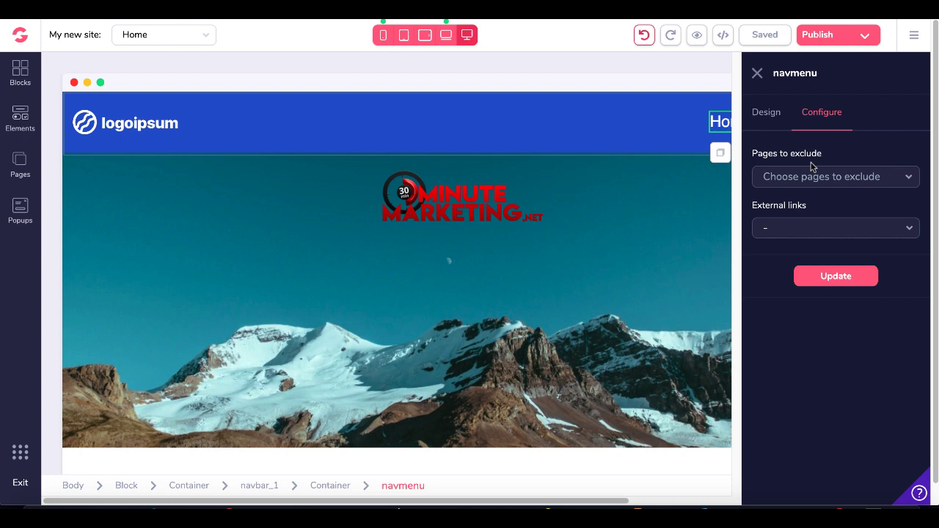
mouse_move(800, 176)
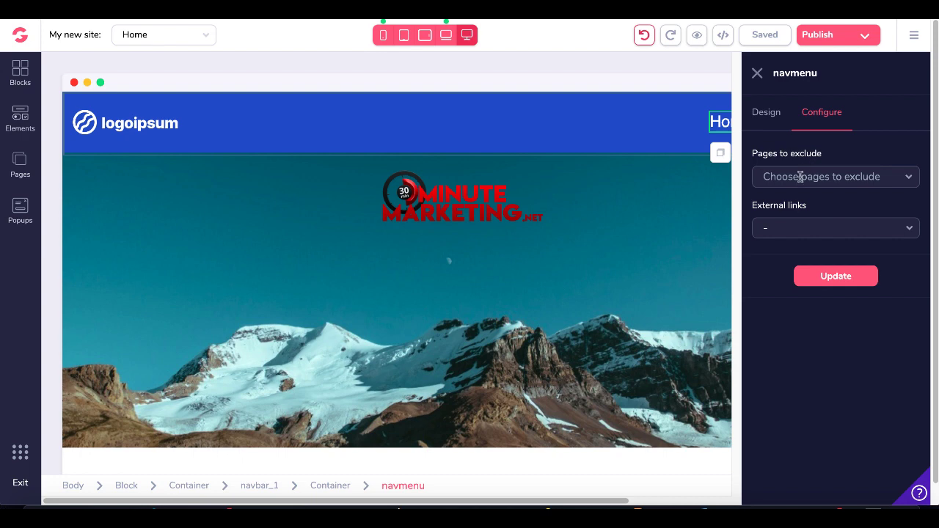
mouse_move(798, 232)
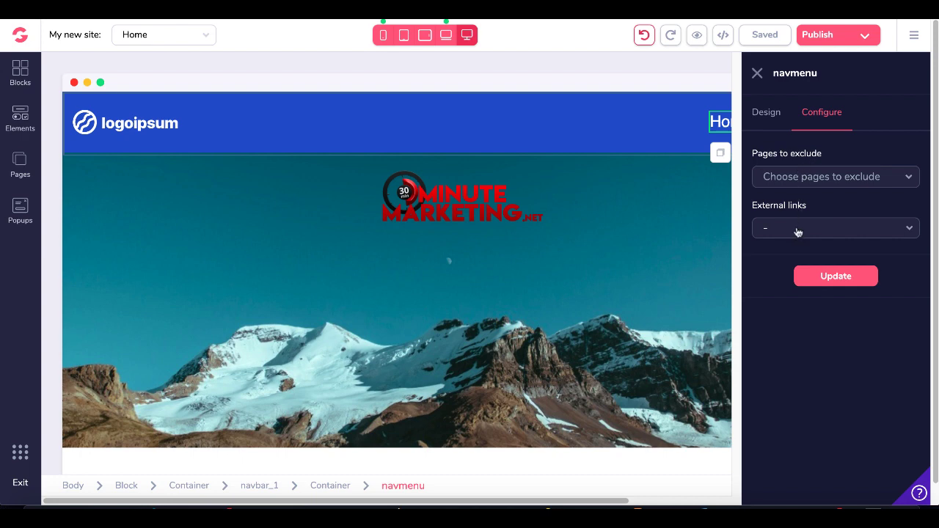
click(834, 228)
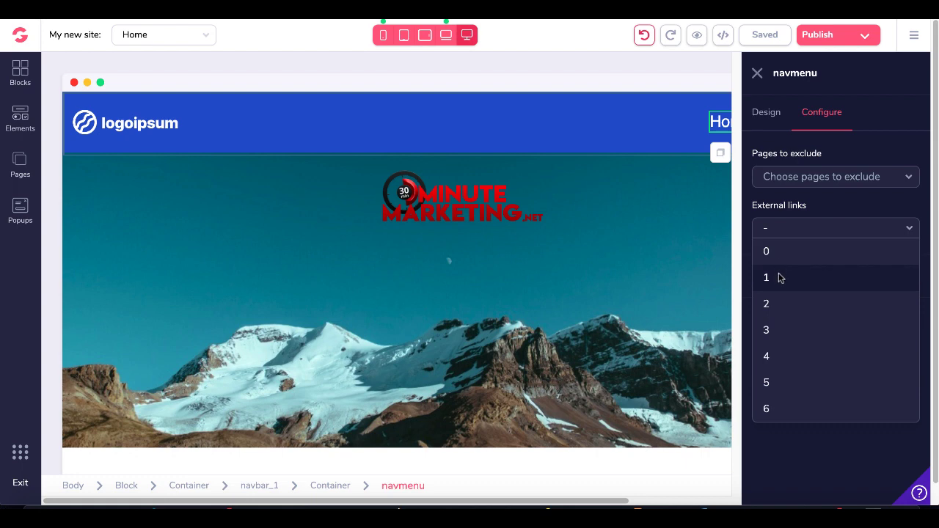
click(766, 278)
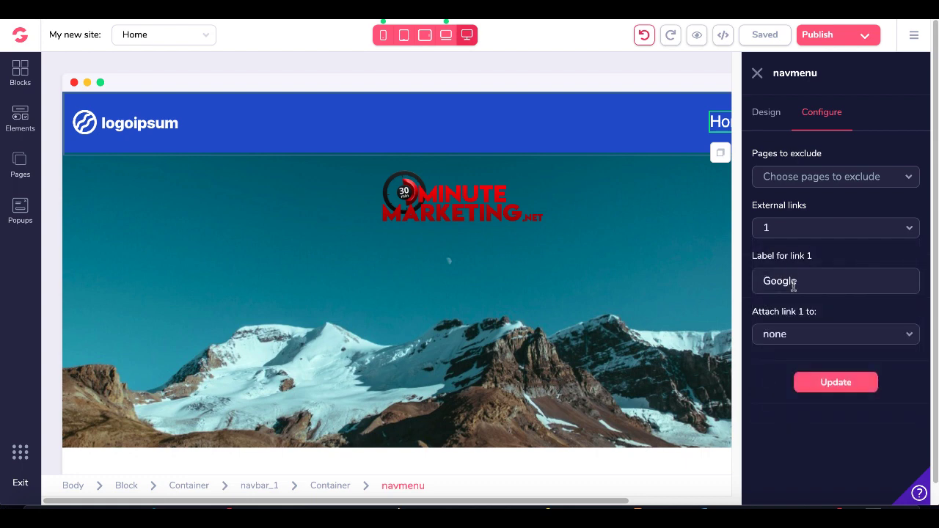
text(Supo)
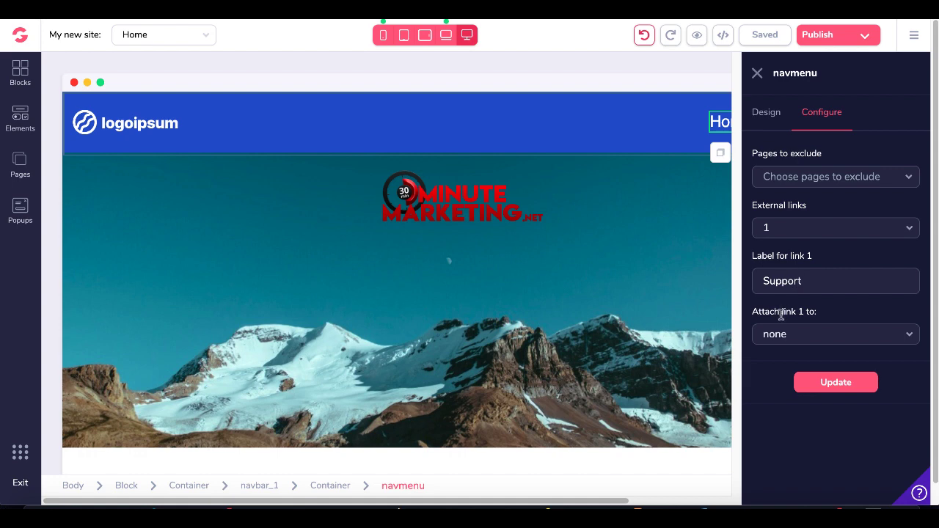
Attach the Support link to URL 30minutemarketing.net/support, opening in a new tab.
click(835, 334)
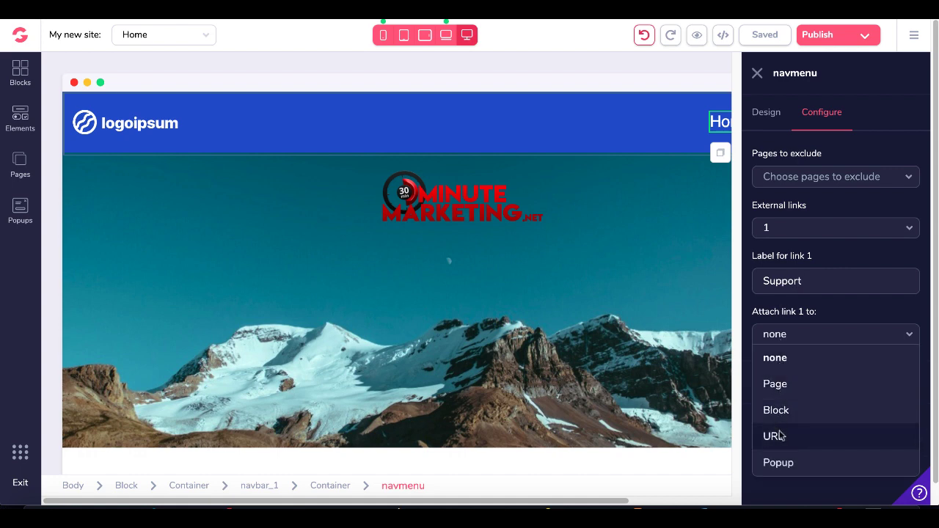
click(772, 436)
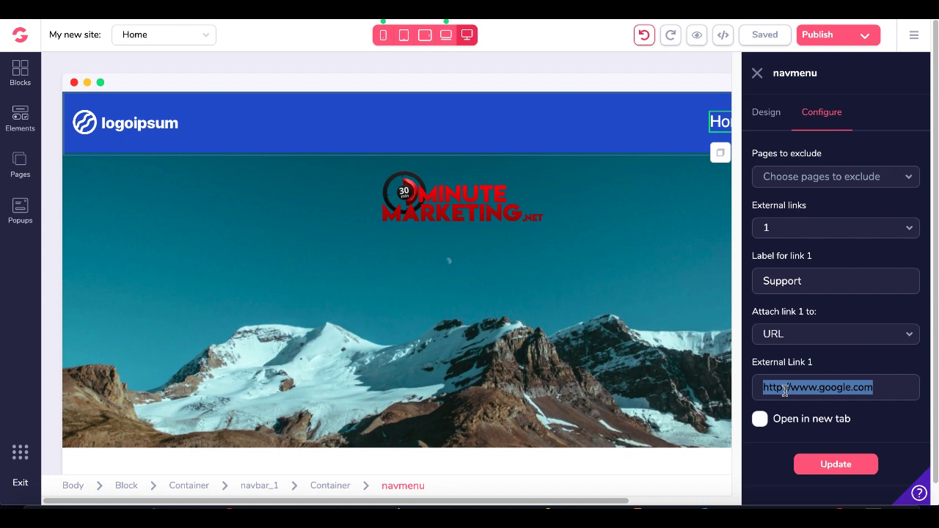
text(30minutemarketing.net/support)
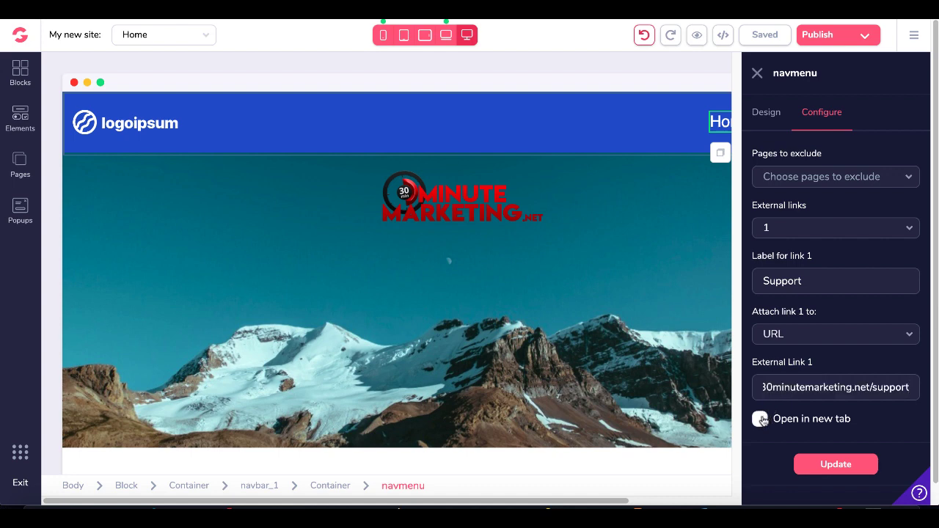
click(759, 419)
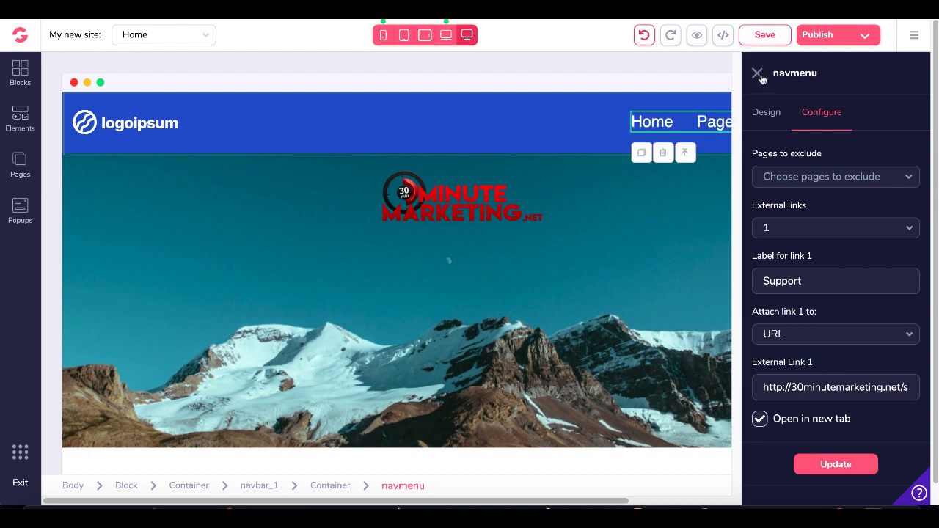
click(757, 73)
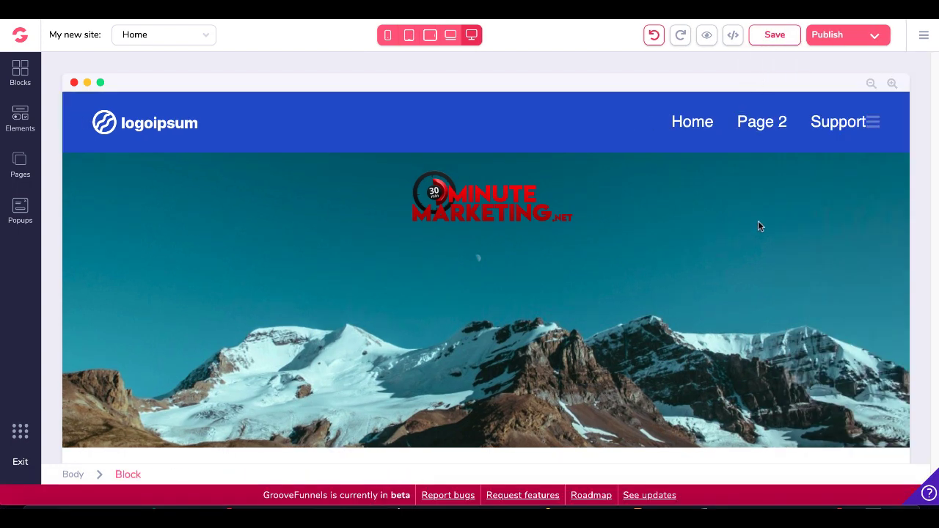
Publish the site with the page slug set to 'support'.
click(838, 121)
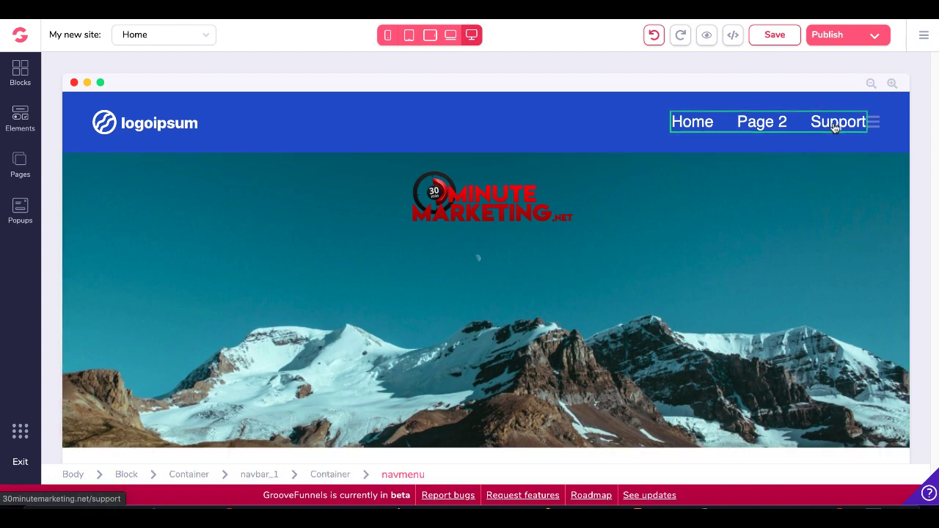
click(827, 35)
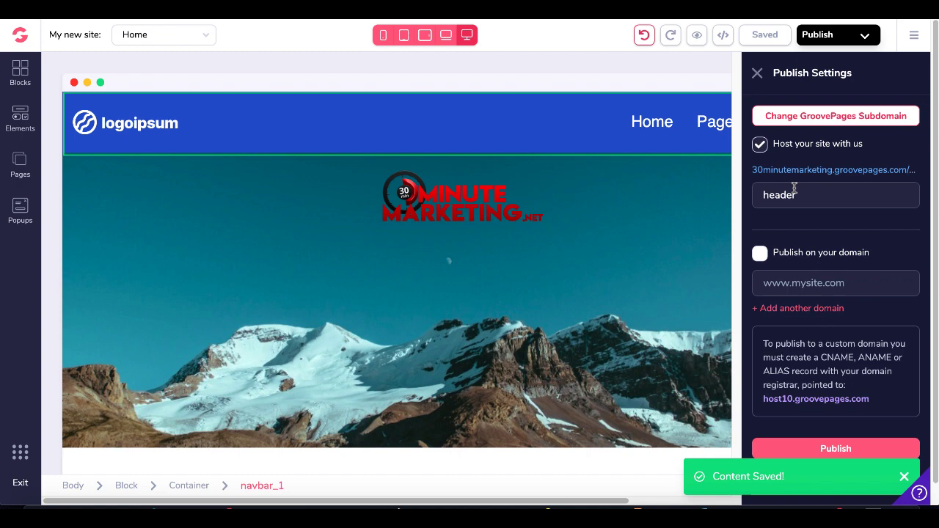
text(support)
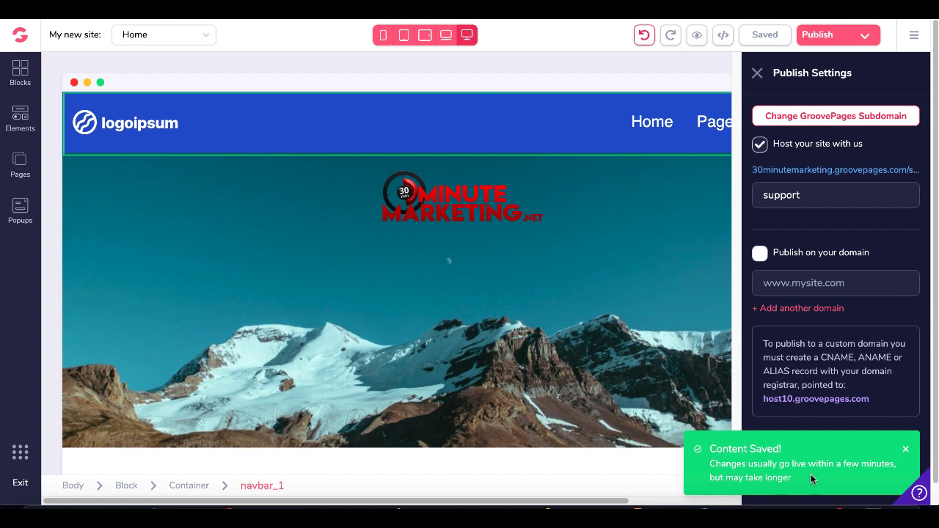
mouse_move(775, 176)
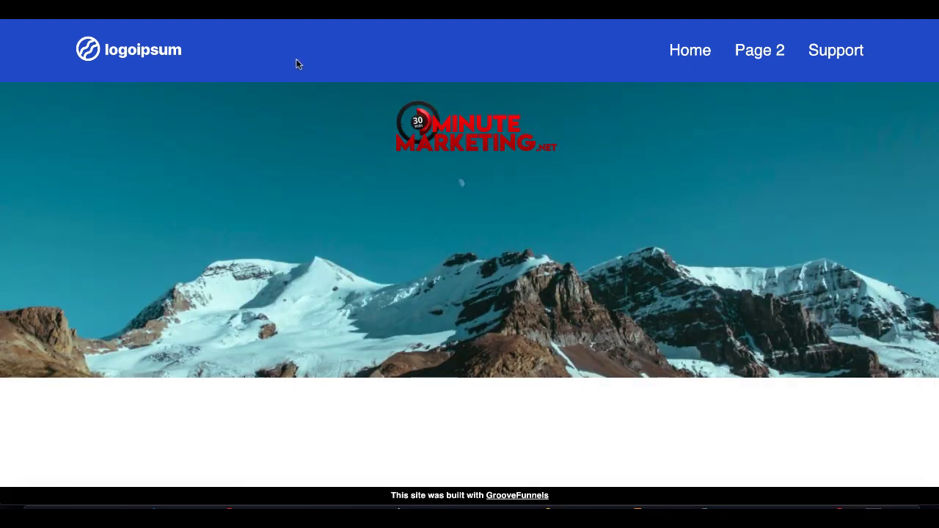
mouse_move(504, 145)
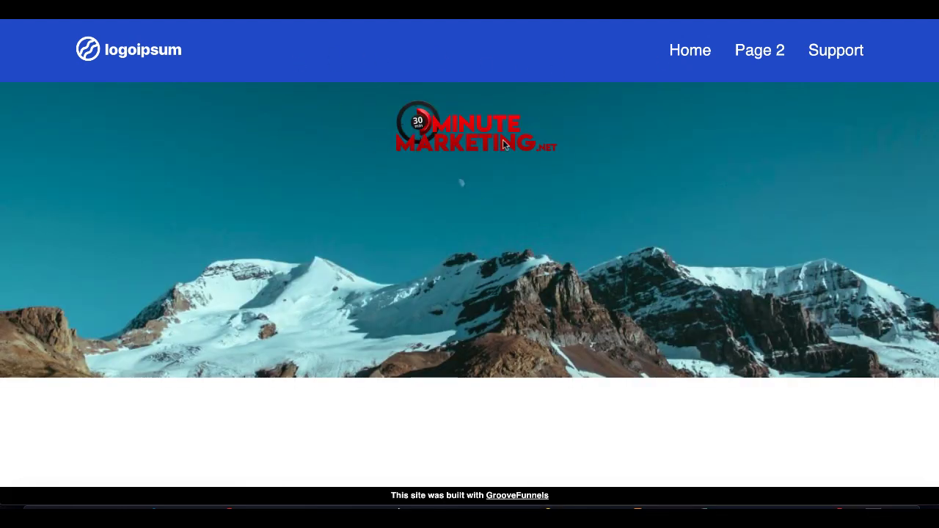
mouse_move(699, 58)
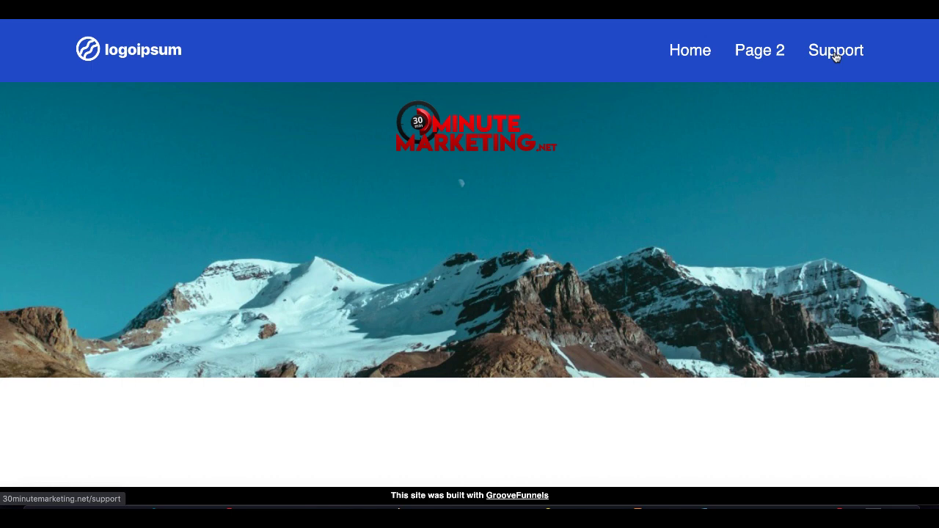
Follow the live navbar's Support link to the 30MinuteMarketing.net support login page.
click(835, 50)
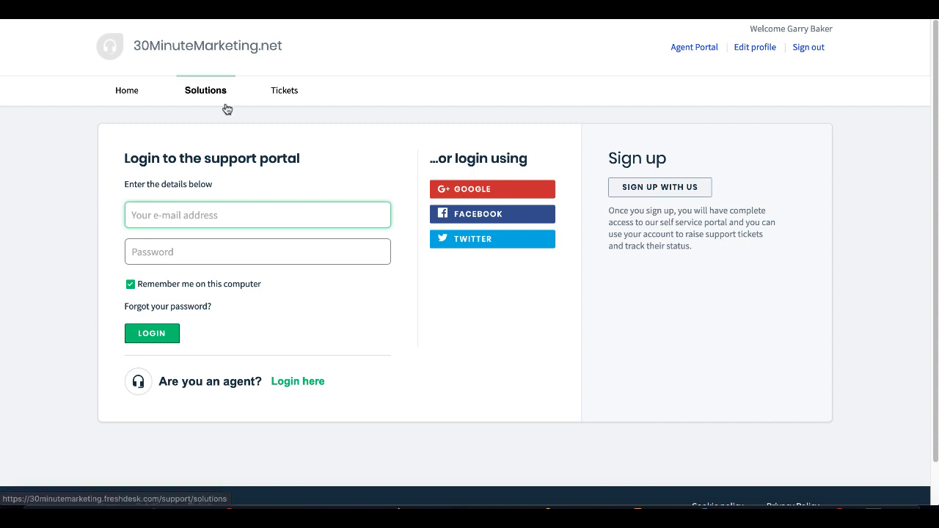
mouse_move(450, 113)
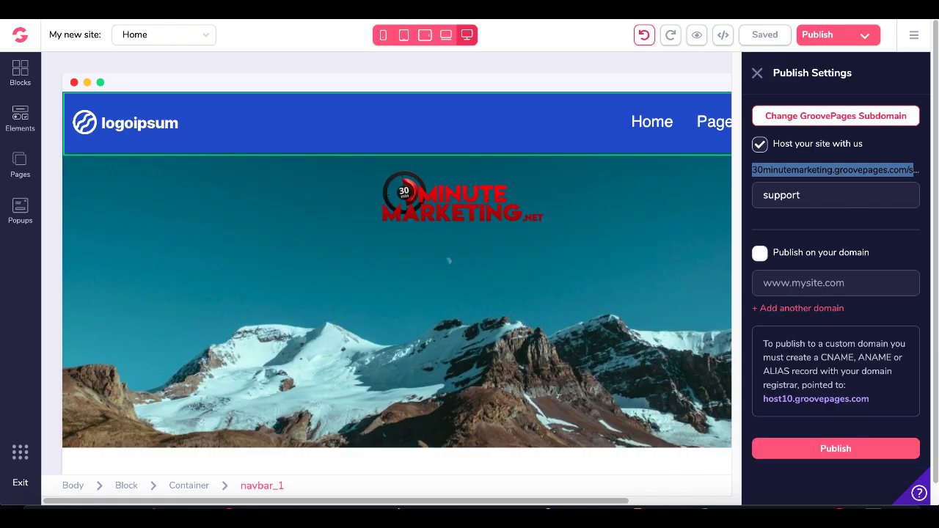
Close Publish Settings and reopen the navigation menu's link configuration.
click(757, 72)
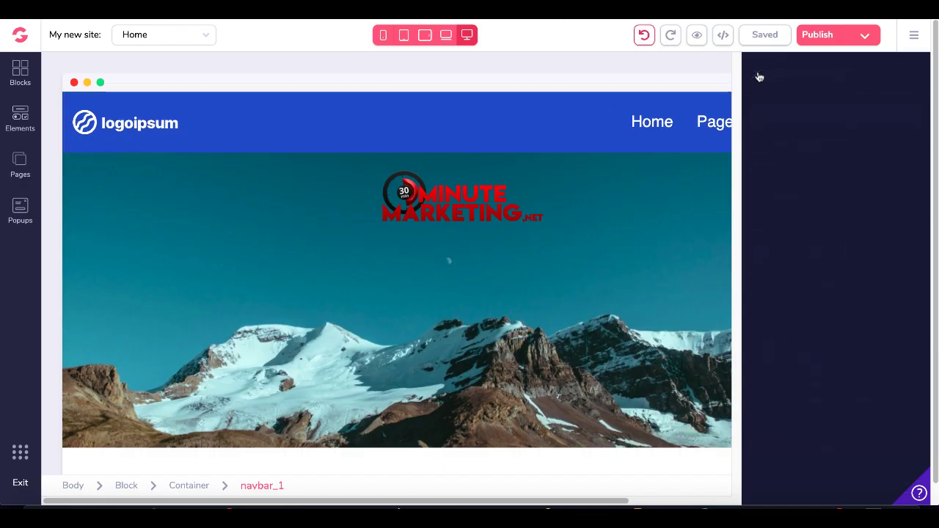
click(692, 122)
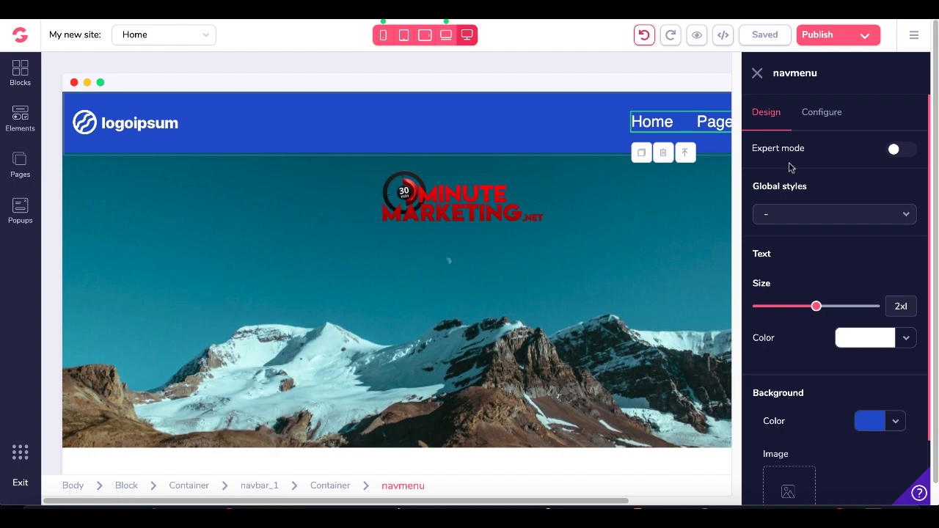
click(822, 112)
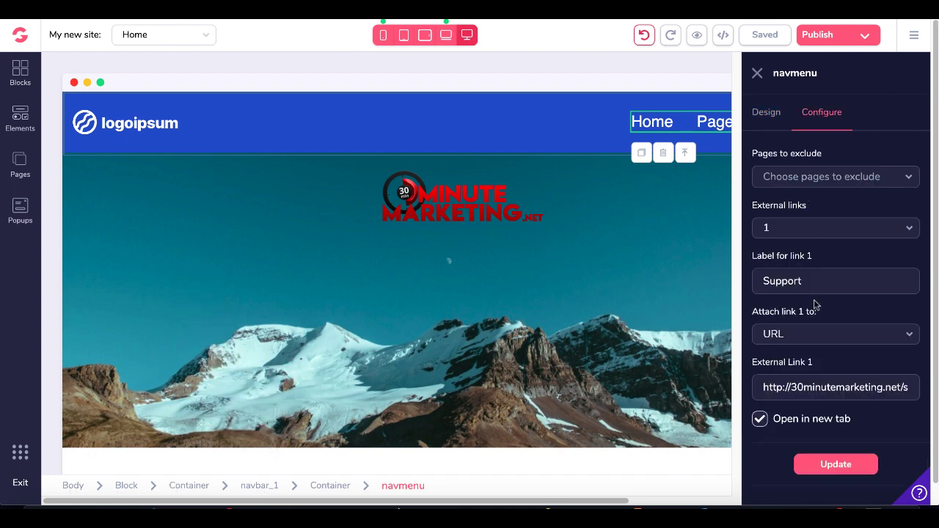
mouse_move(792, 256)
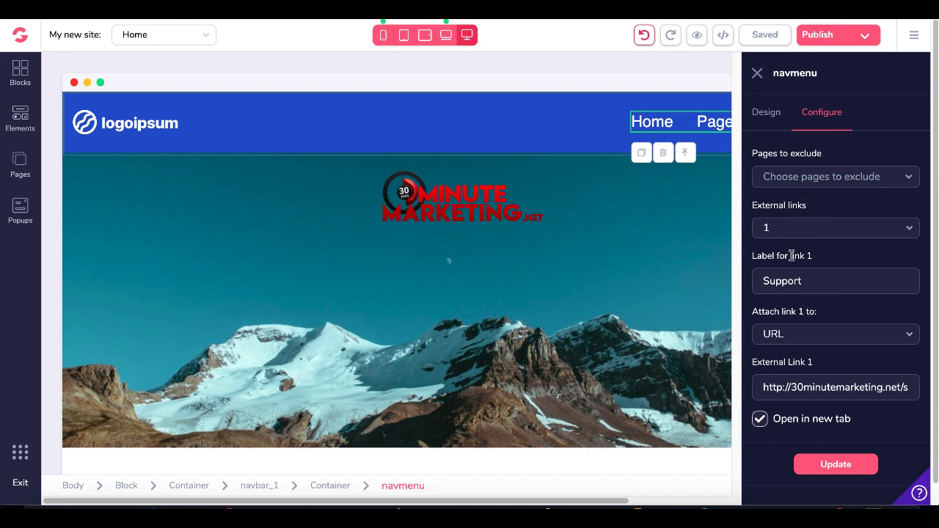
mouse_move(789, 289)
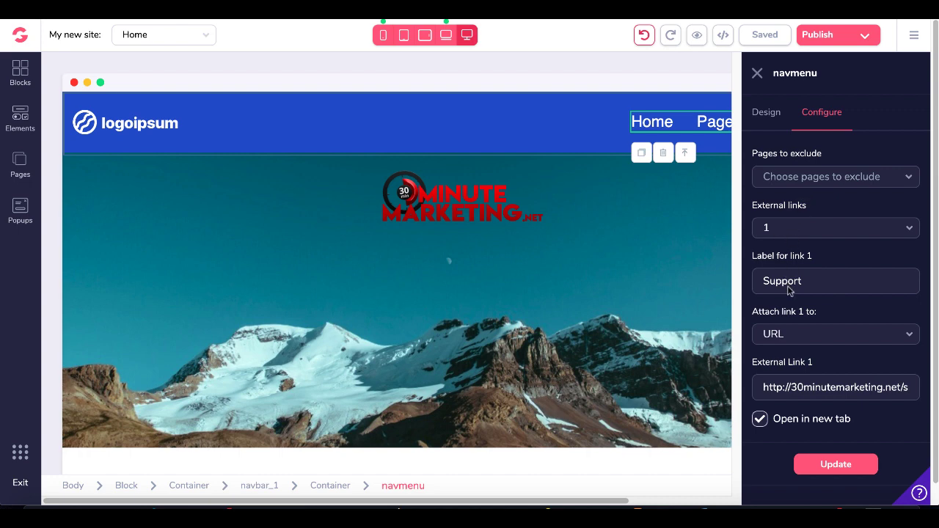